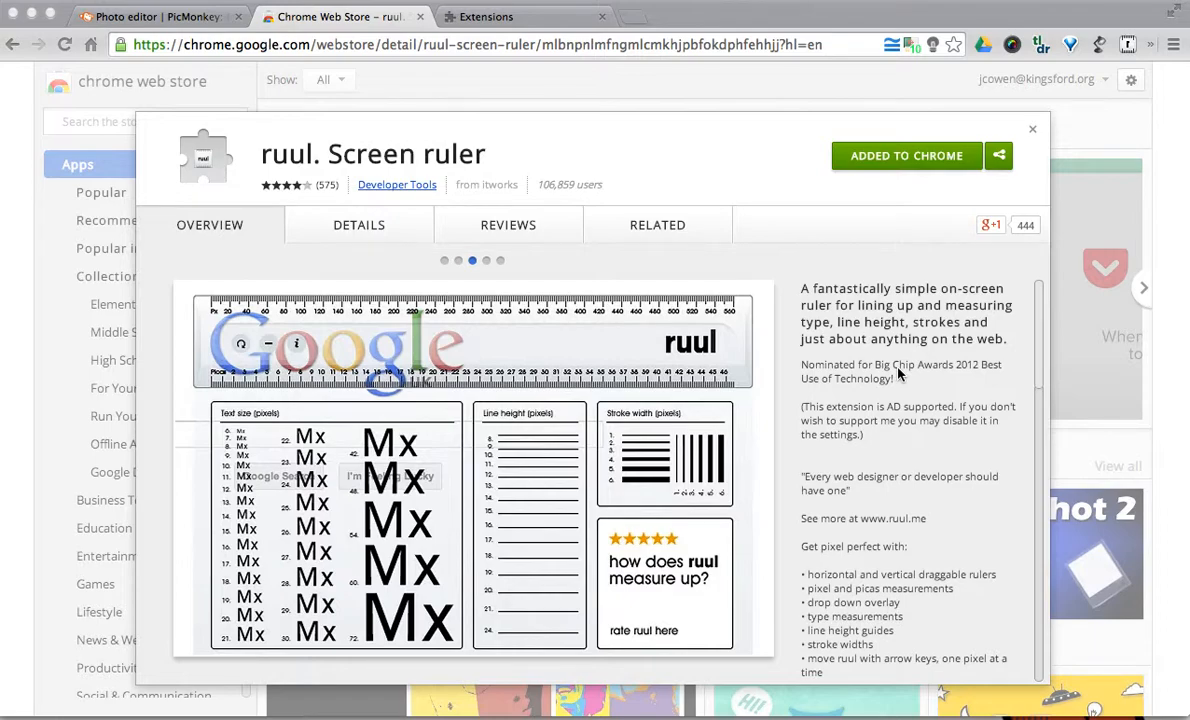
{"action": "mouse_move", "coordinate": [890, 413]}
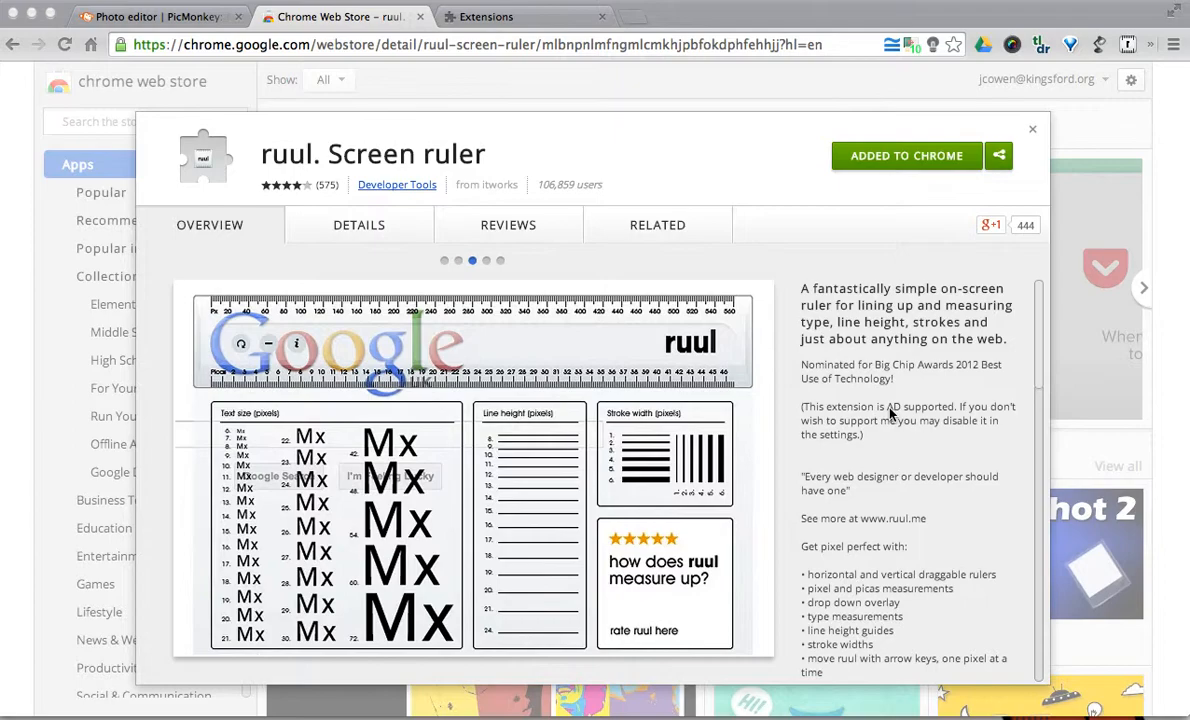
{"action": "mouse_move", "coordinate": [875, 473]}
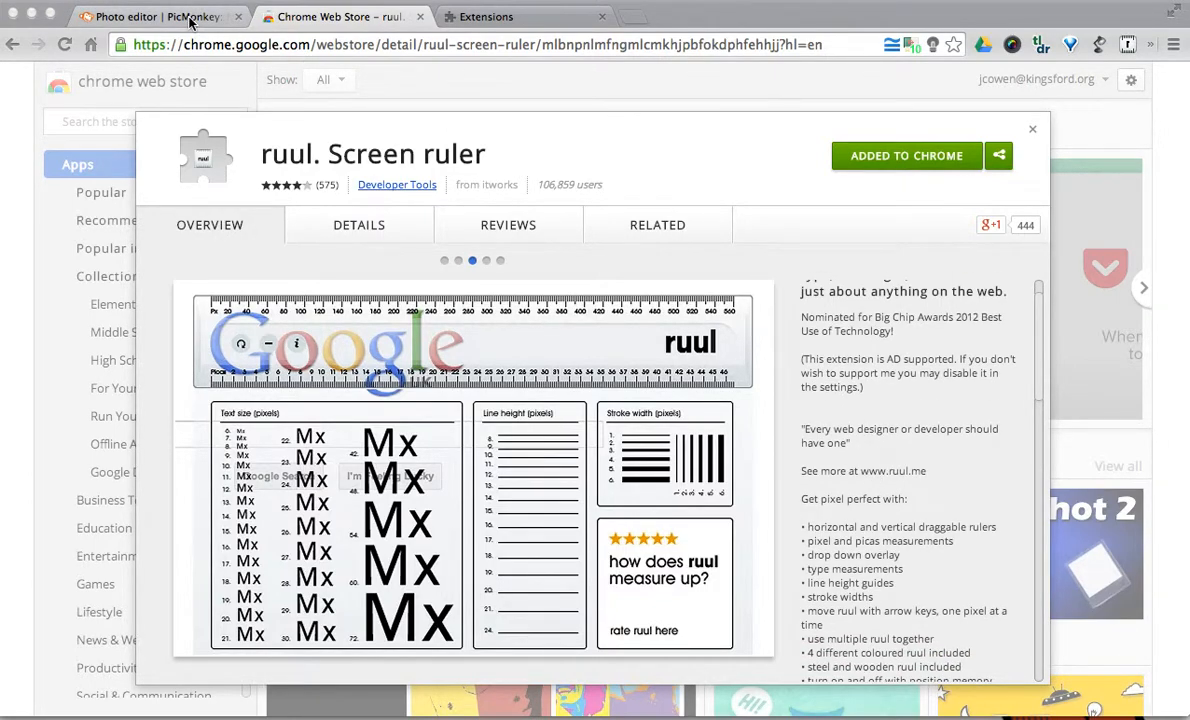
In the photo editor tab, add the flame symbol to the car's side, tint it orange and enlarge it.
{"action": "left_click", "coordinate": [160, 17]}
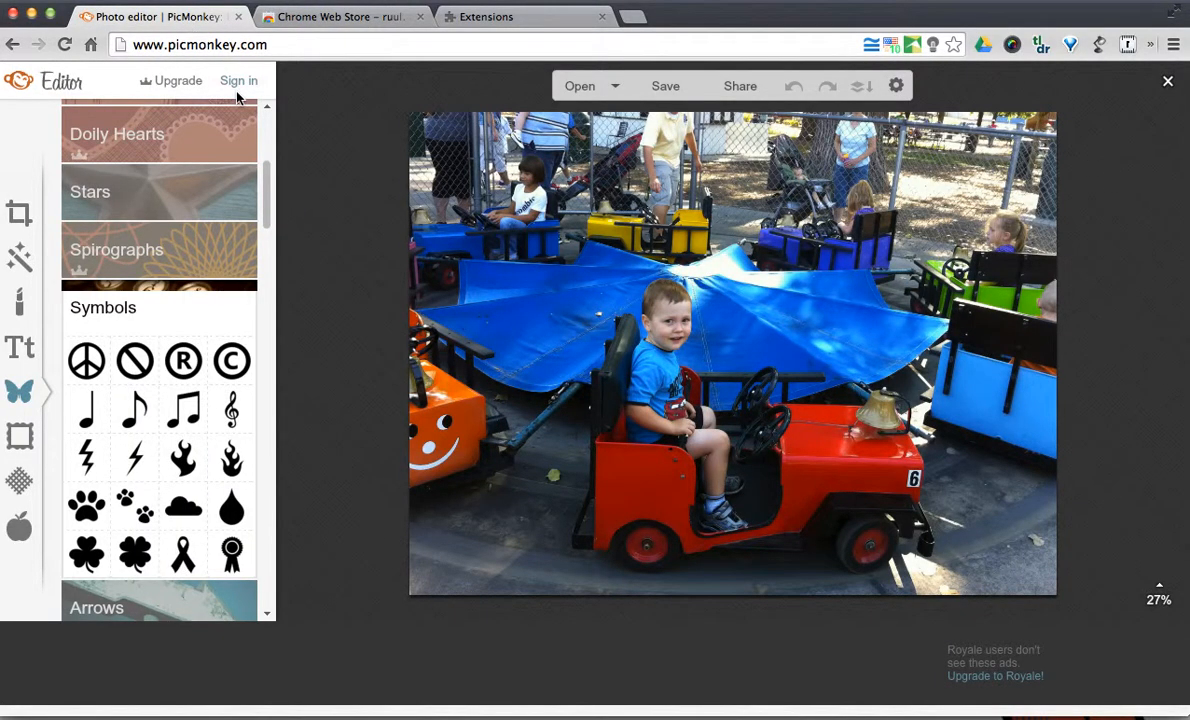
{"action": "mouse_move", "coordinate": [330, 252]}
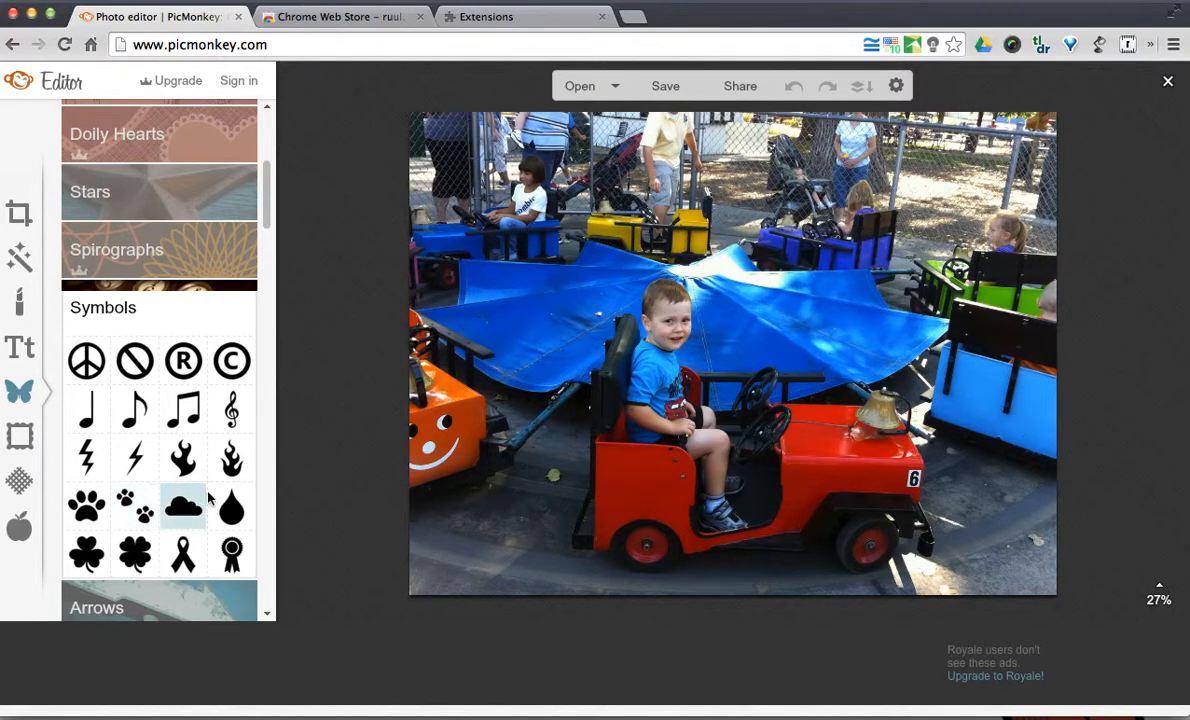
{"action": "mouse_move", "coordinate": [343, 514]}
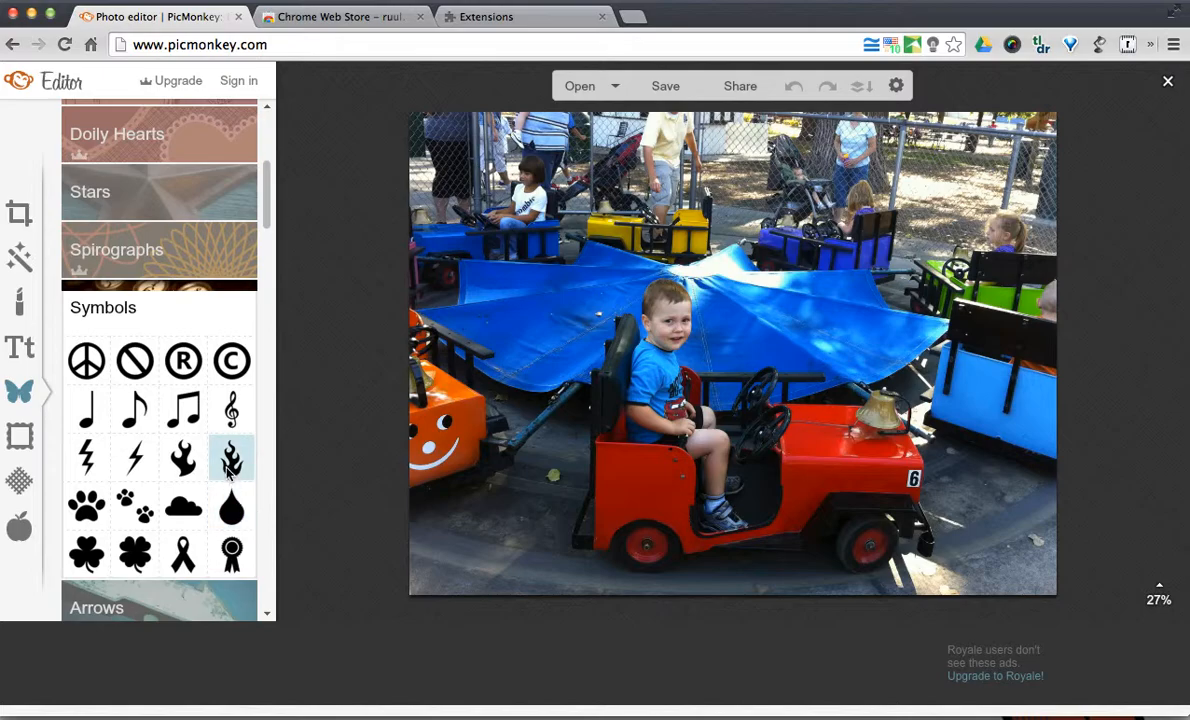
{"action": "left_click", "coordinate": [231, 458]}
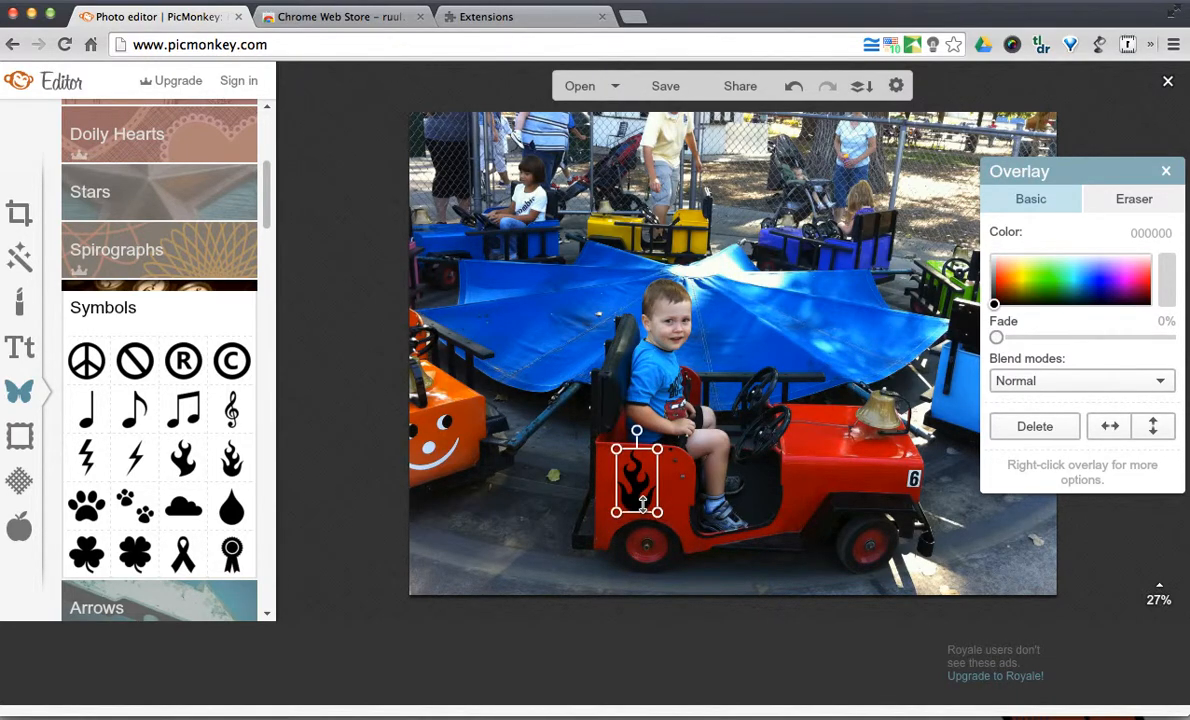
{"action": "left_click", "coordinate": [1010, 290]}
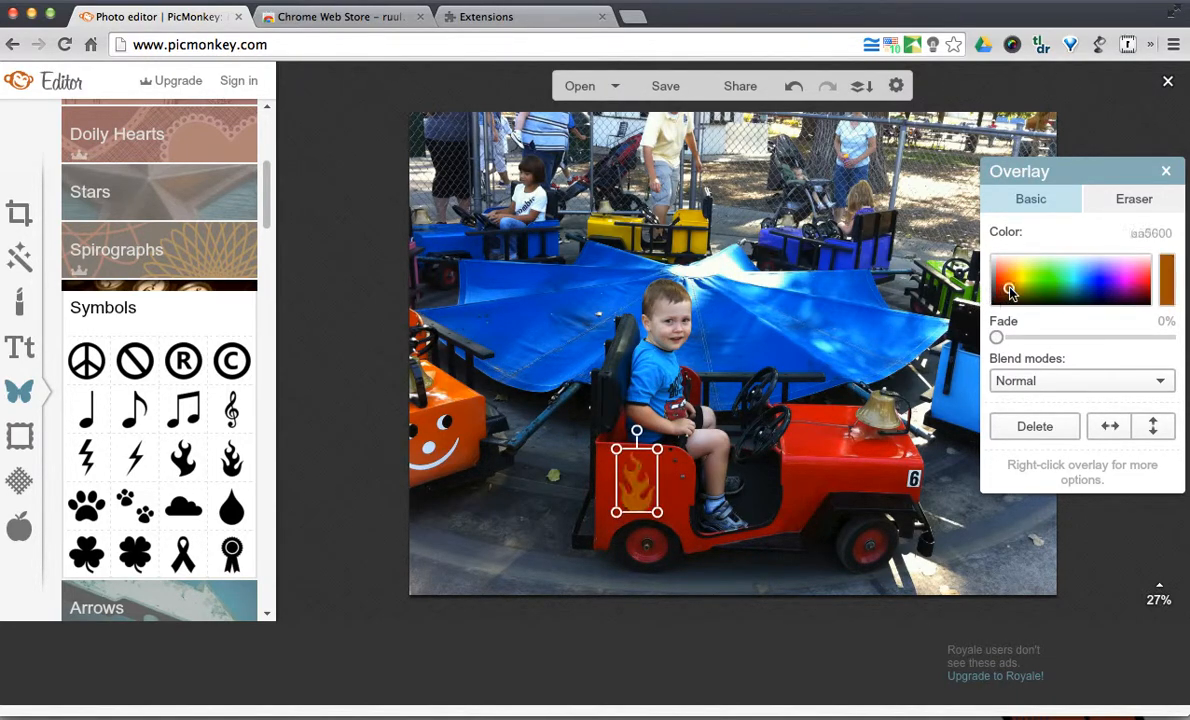
{"action": "left_click", "coordinate": [1012, 290]}
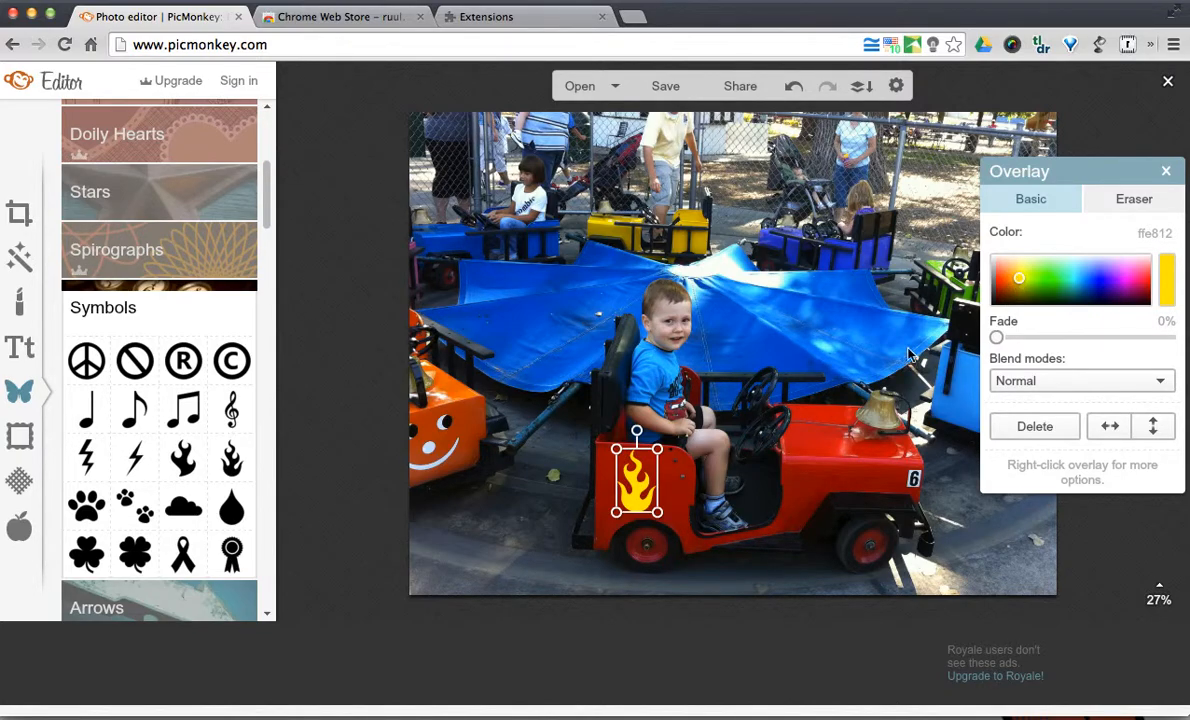
{"action": "right_click", "coordinate": [635, 480]}
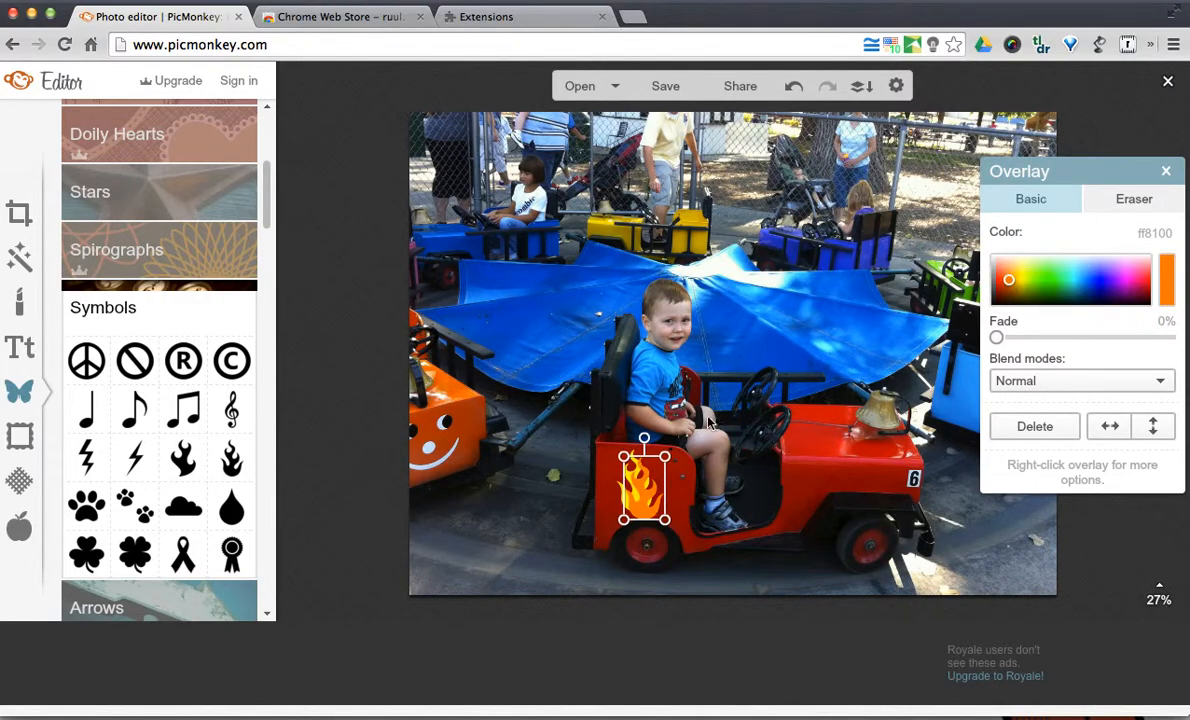
{"action": "left_click_drag", "start_coordinate": [645, 485], "coordinate": [635, 490]}
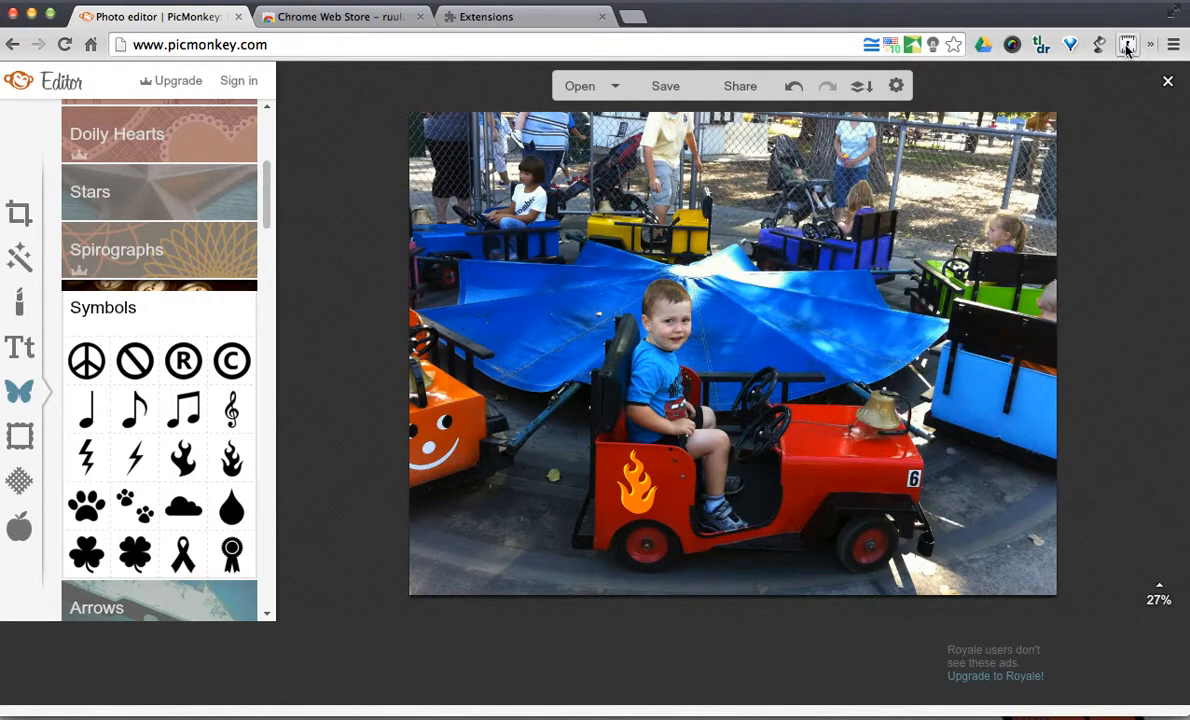
Add a clear ruul screen ruler across the photo's lower edge.
{"action": "left_click", "coordinate": [1127, 44]}
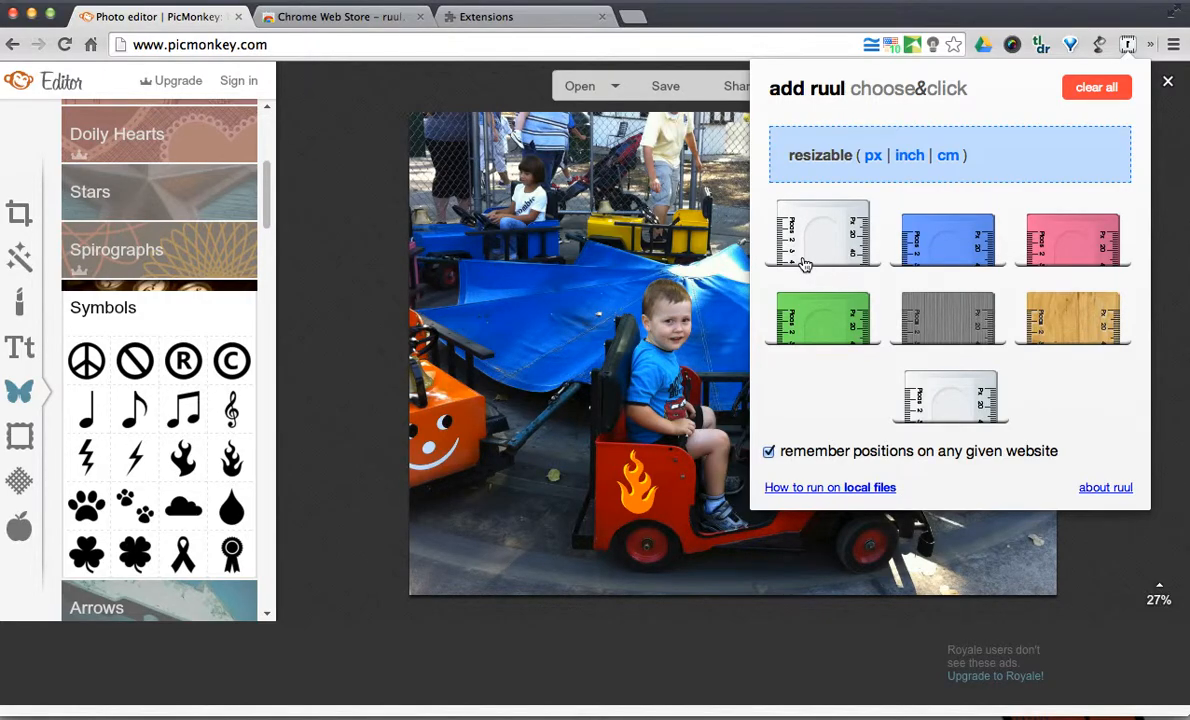
{"action": "left_click", "coordinate": [822, 237]}
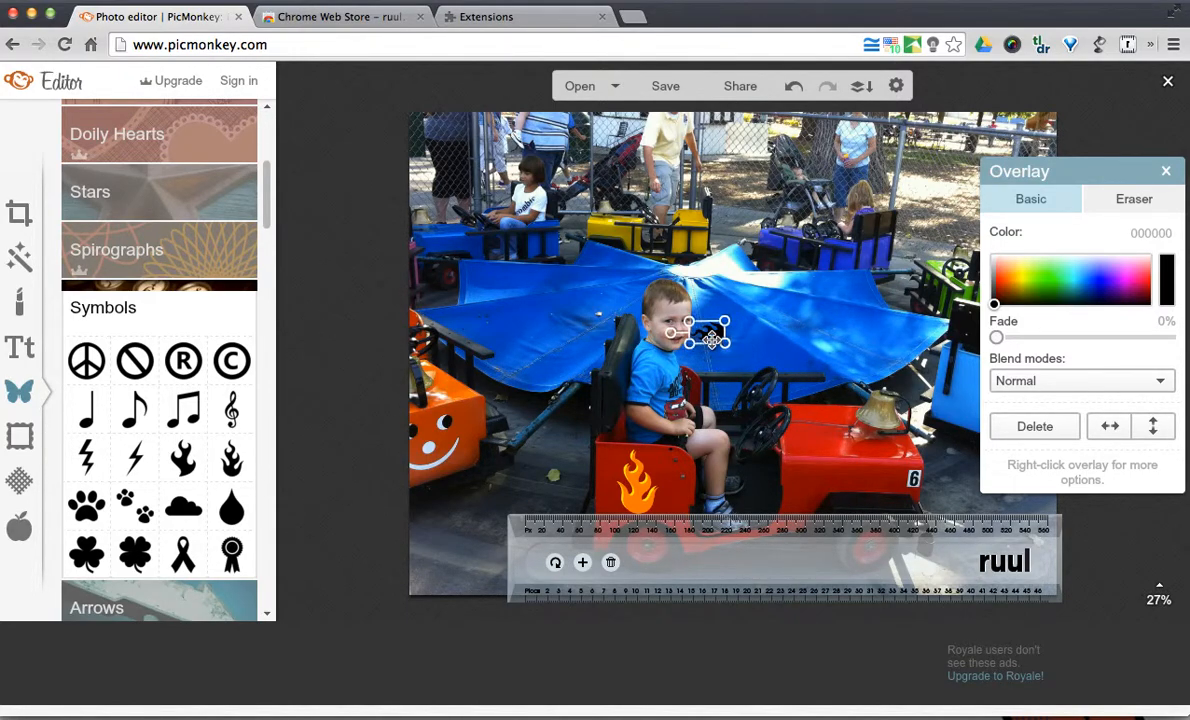
Move the small flame onto the red car's front and recolour it orange.
{"action": "left_click_drag", "start_coordinate": [700, 333], "coordinate": [800, 500]}
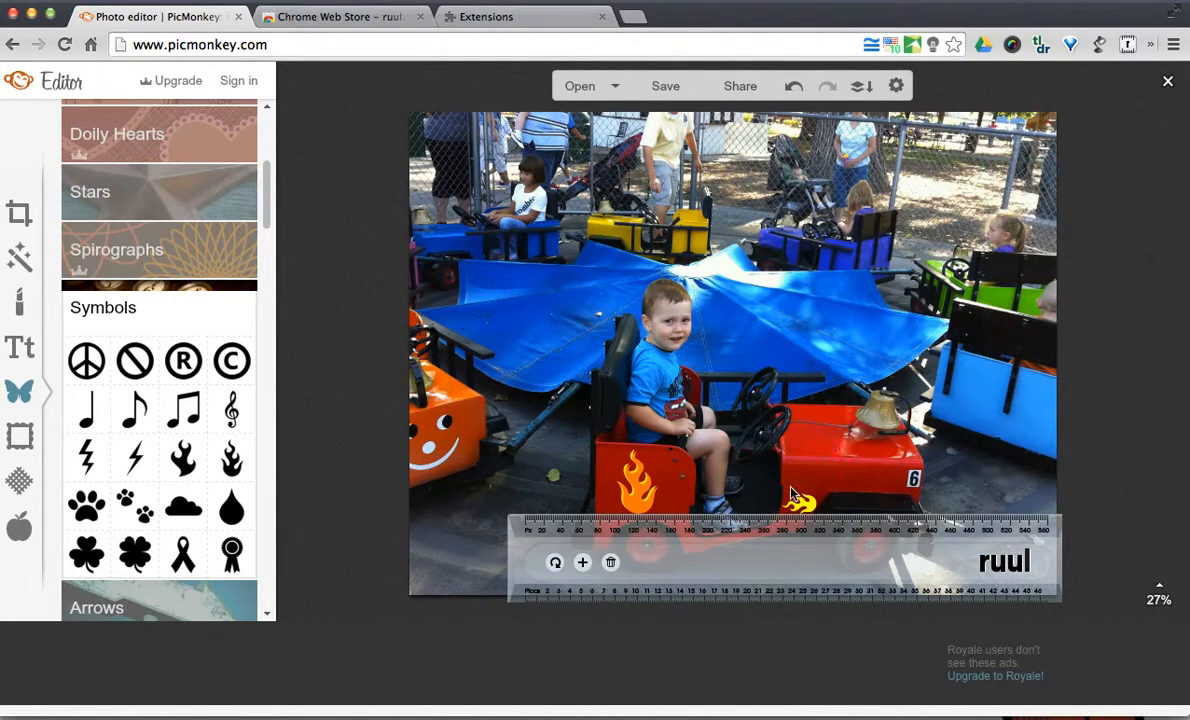
{"action": "right_click", "coordinate": [800, 500]}
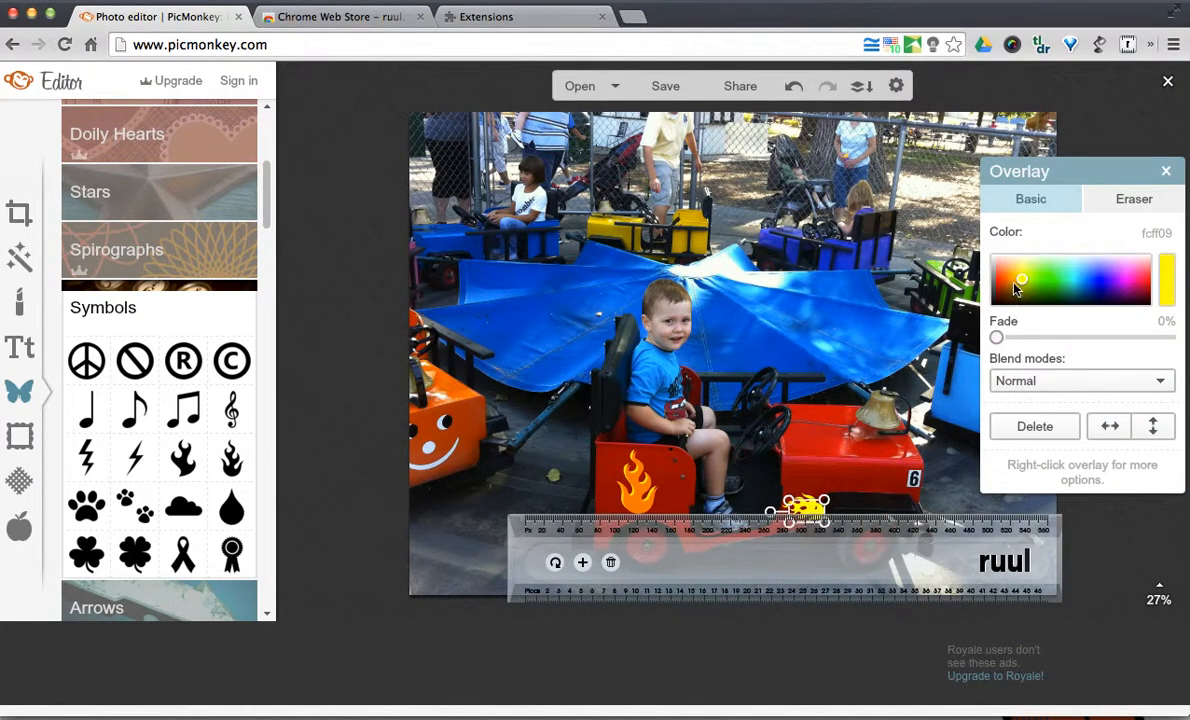
{"action": "left_click", "coordinate": [1012, 281]}
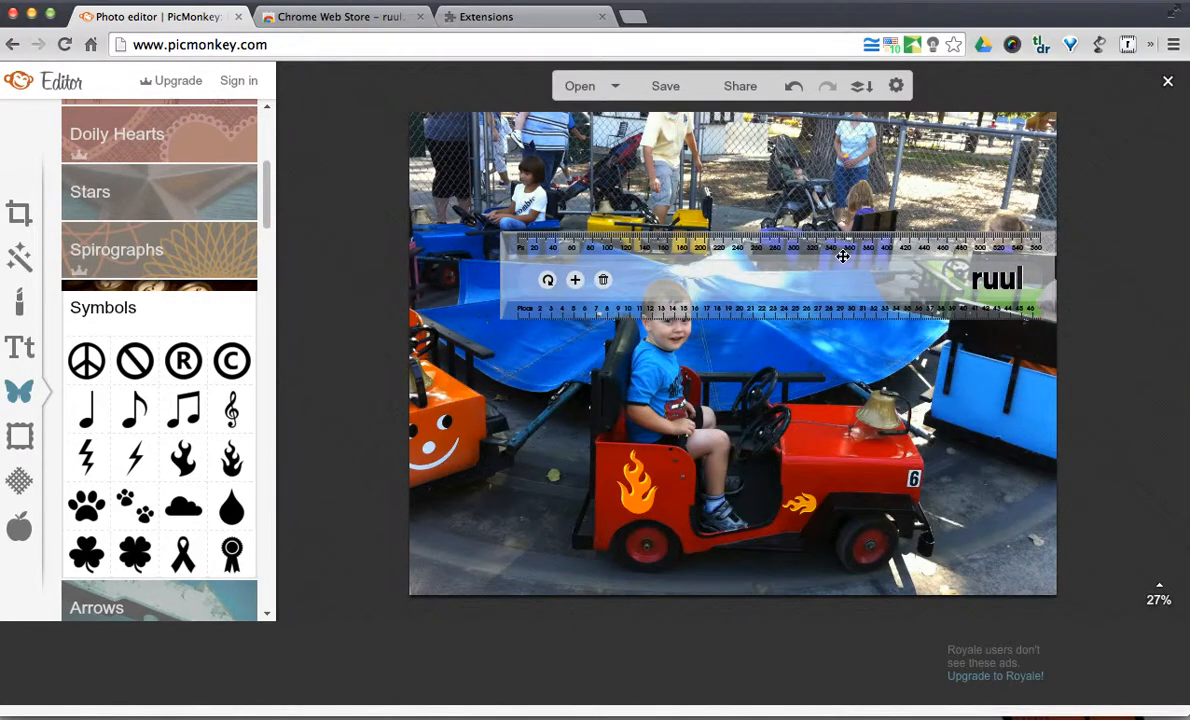
{"action": "left_click_drag", "start_coordinate": [840, 258], "coordinate": [520, 232]}
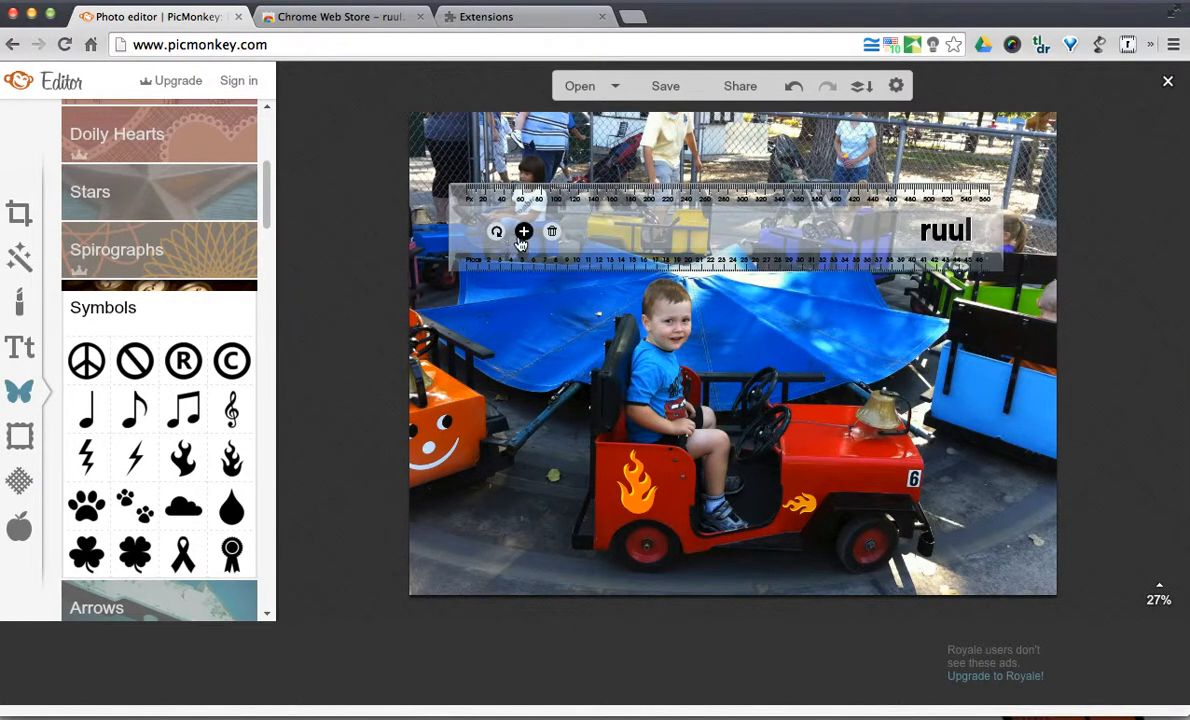
{"action": "left_click", "coordinate": [523, 232]}
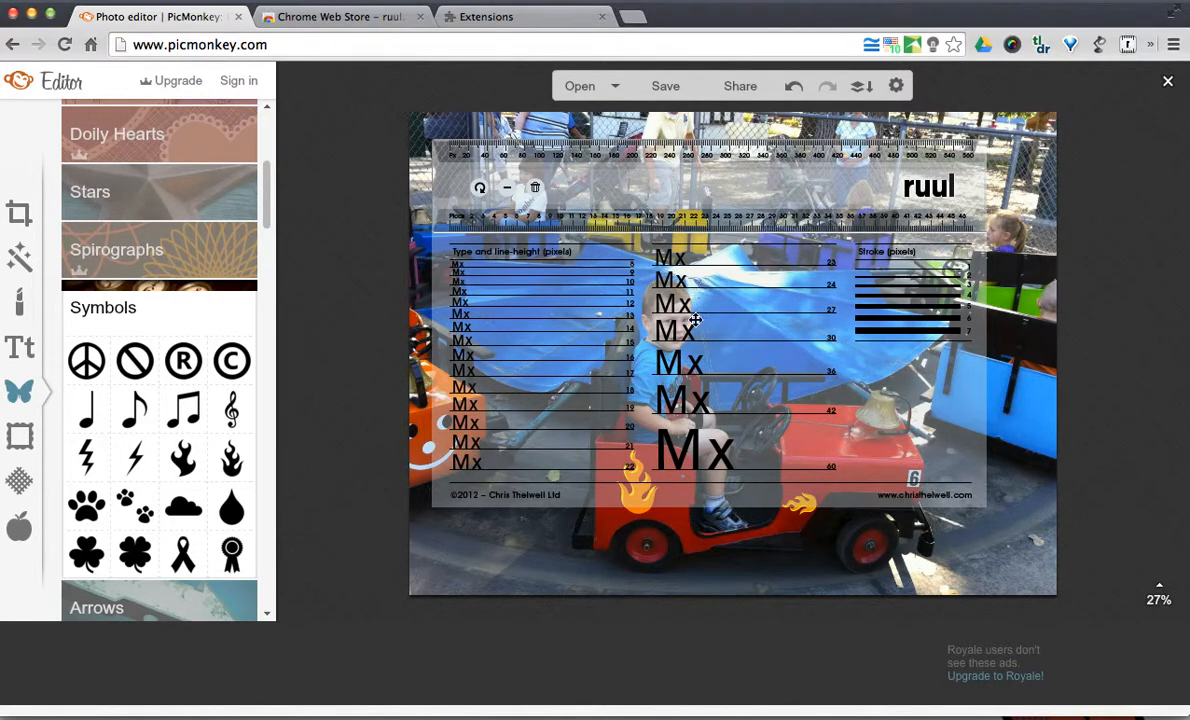
{"action": "mouse_move", "coordinate": [781, 180]}
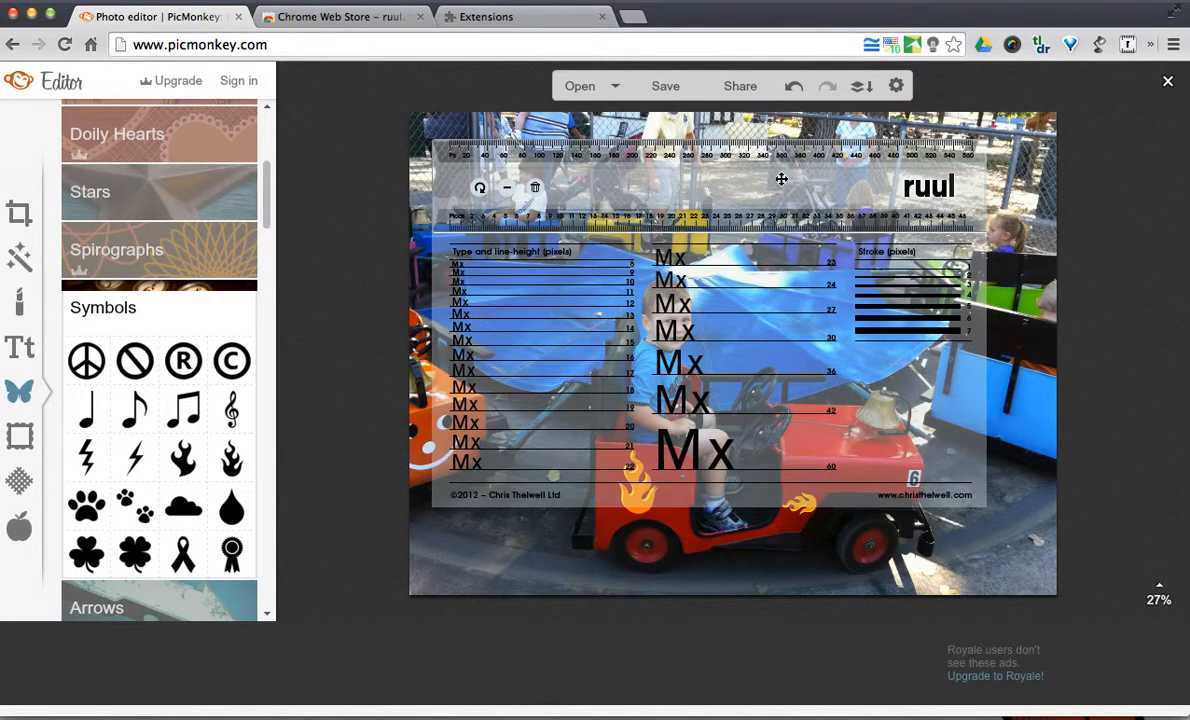
{"action": "left_click_drag", "start_coordinate": [781, 180], "coordinate": [771, 230]}
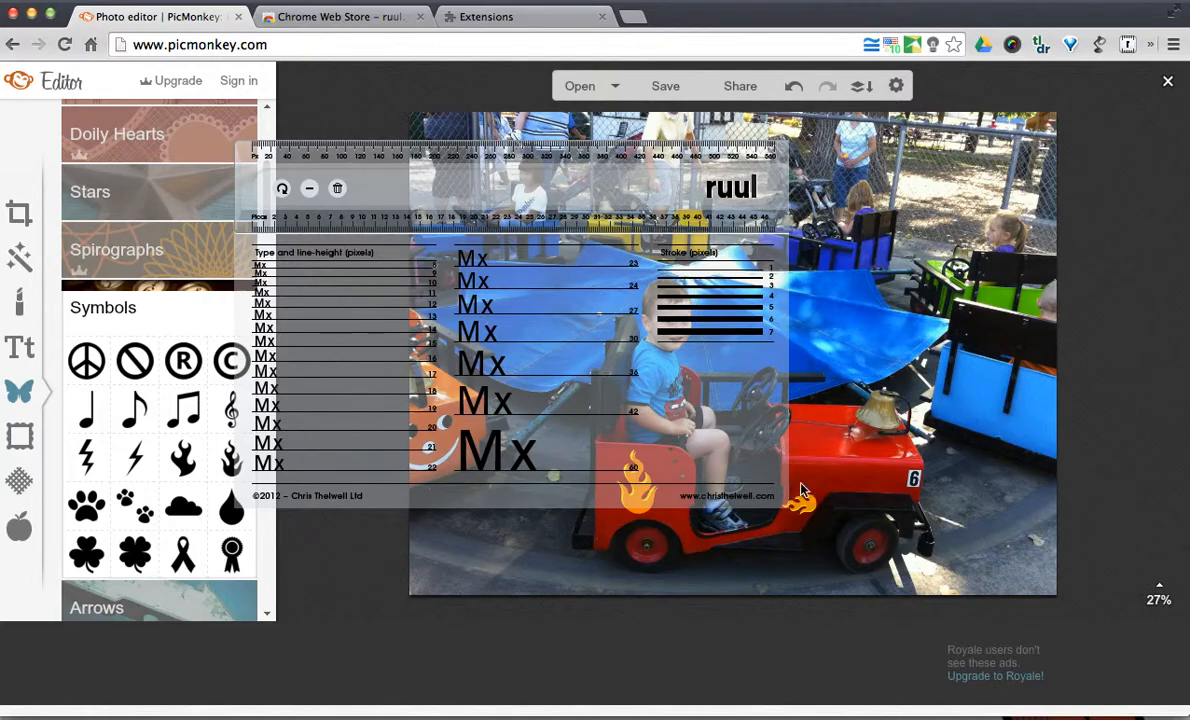
{"action": "mouse_move", "coordinate": [568, 192]}
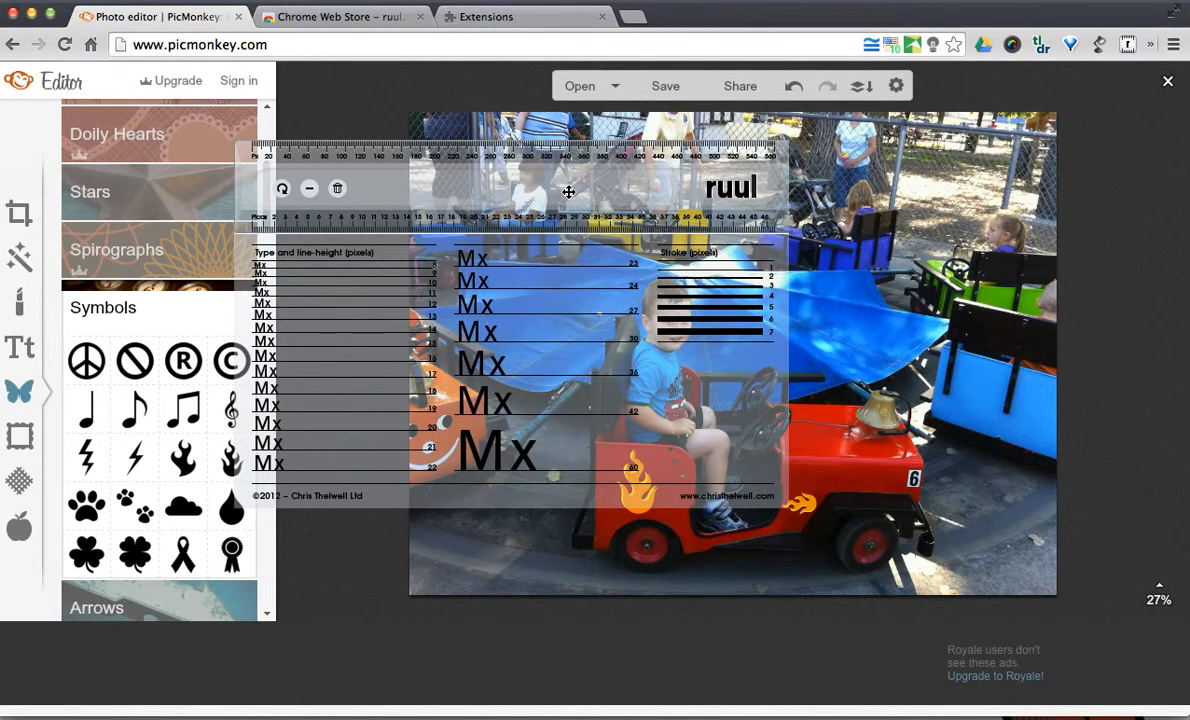
{"action": "left_click_drag", "start_coordinate": [569, 192], "coordinate": [900, 414]}
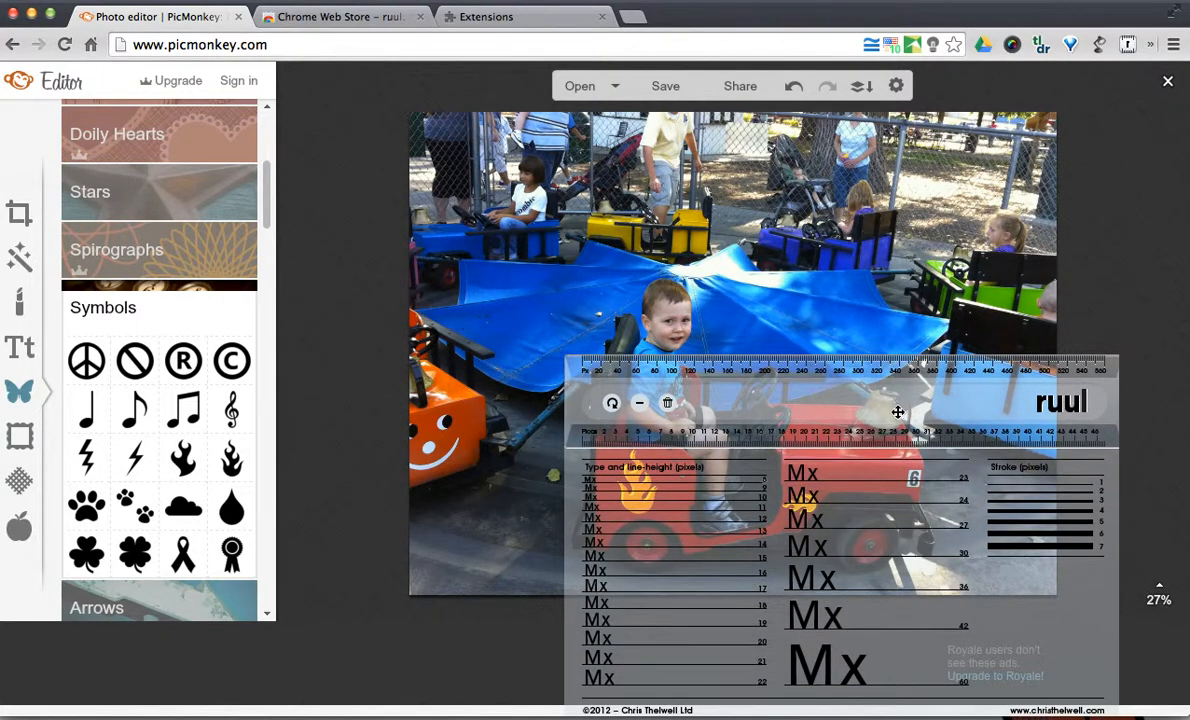
{"action": "mouse_move", "coordinate": [823, 476]}
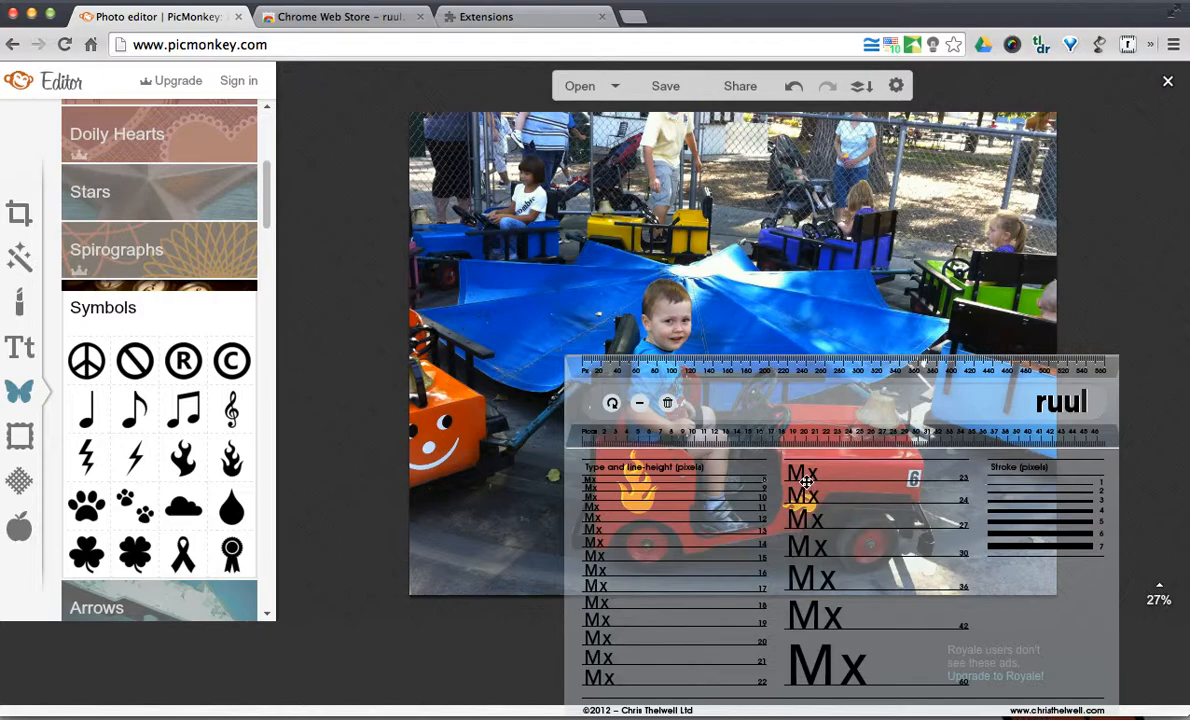
{"action": "mouse_move", "coordinate": [895, 481]}
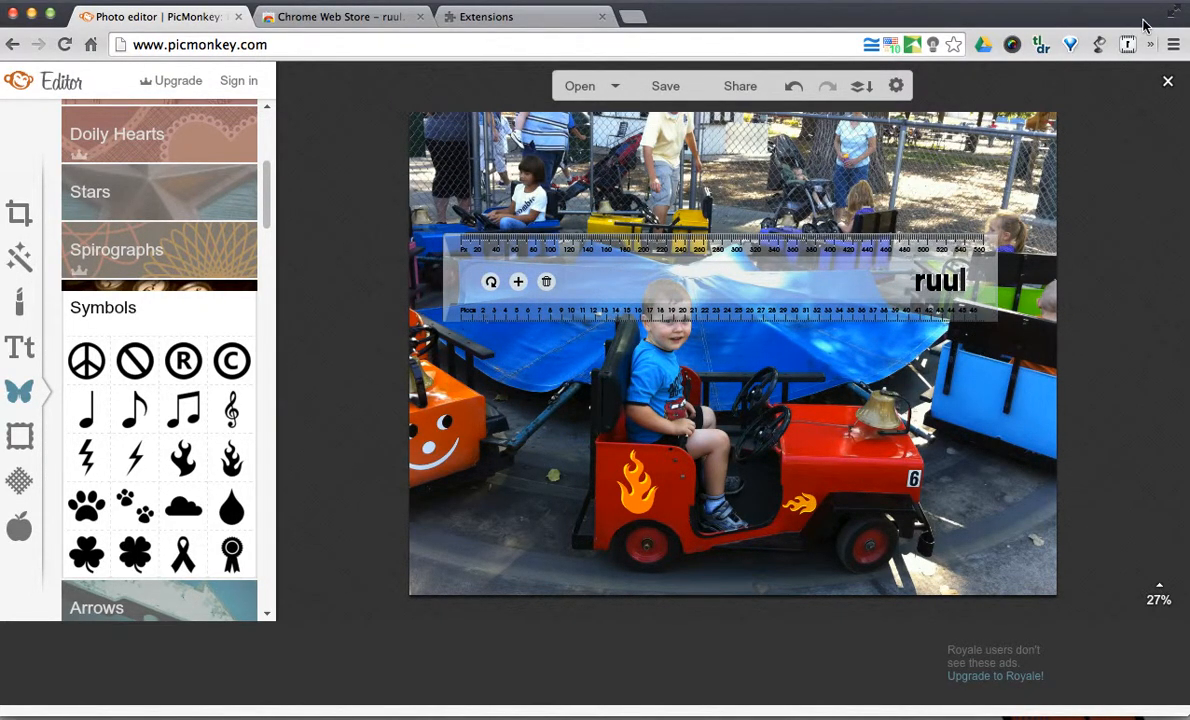
Clear all ruul rulers from the photo, then reopen the ruler picker.
{"action": "left_click", "coordinate": [1127, 44]}
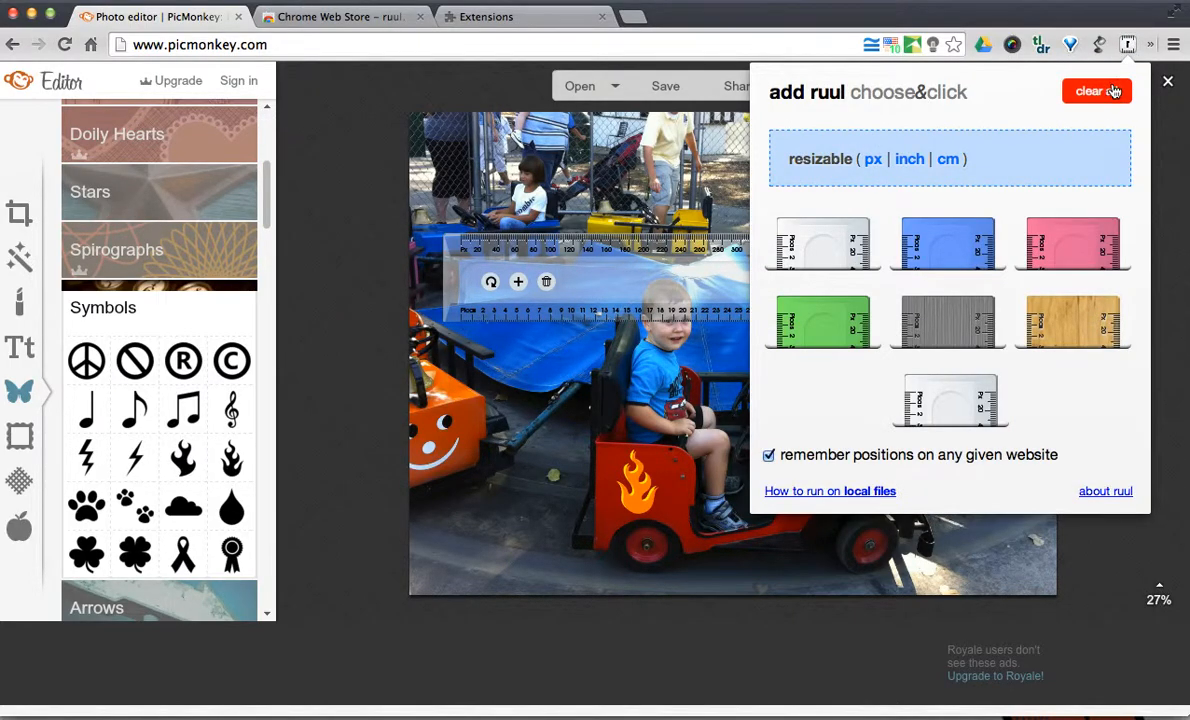
{"action": "left_click", "coordinate": [1093, 91]}
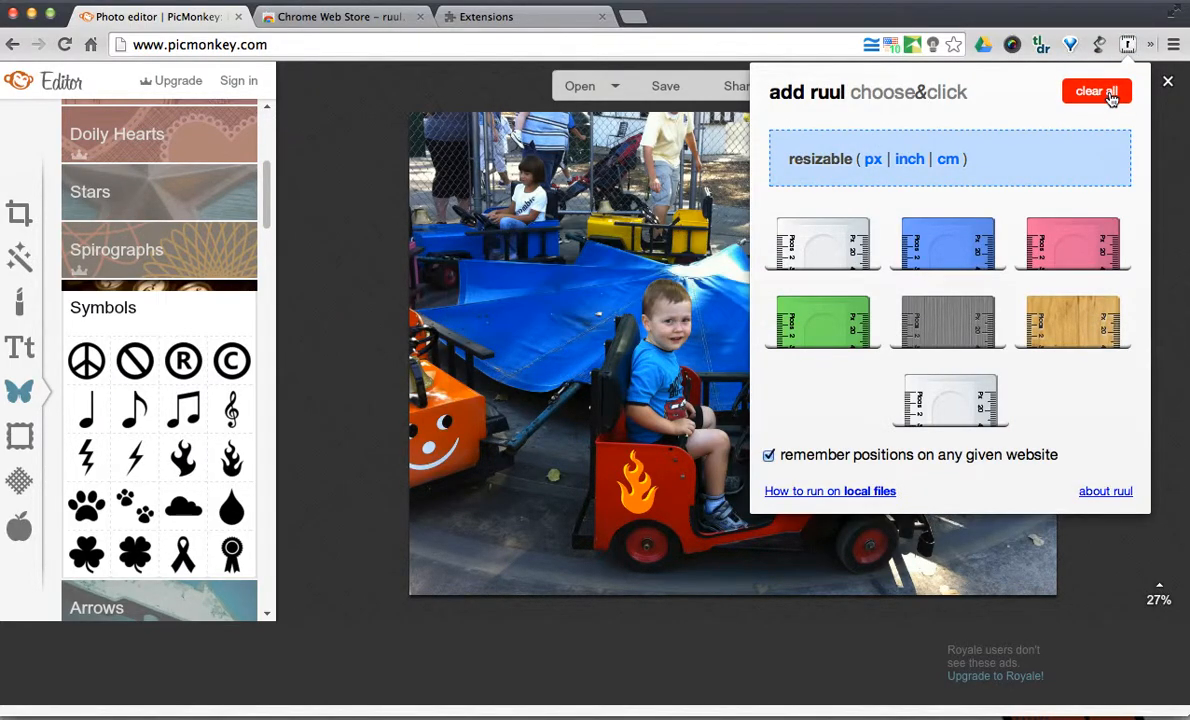
{"action": "mouse_move", "coordinate": [1127, 30]}
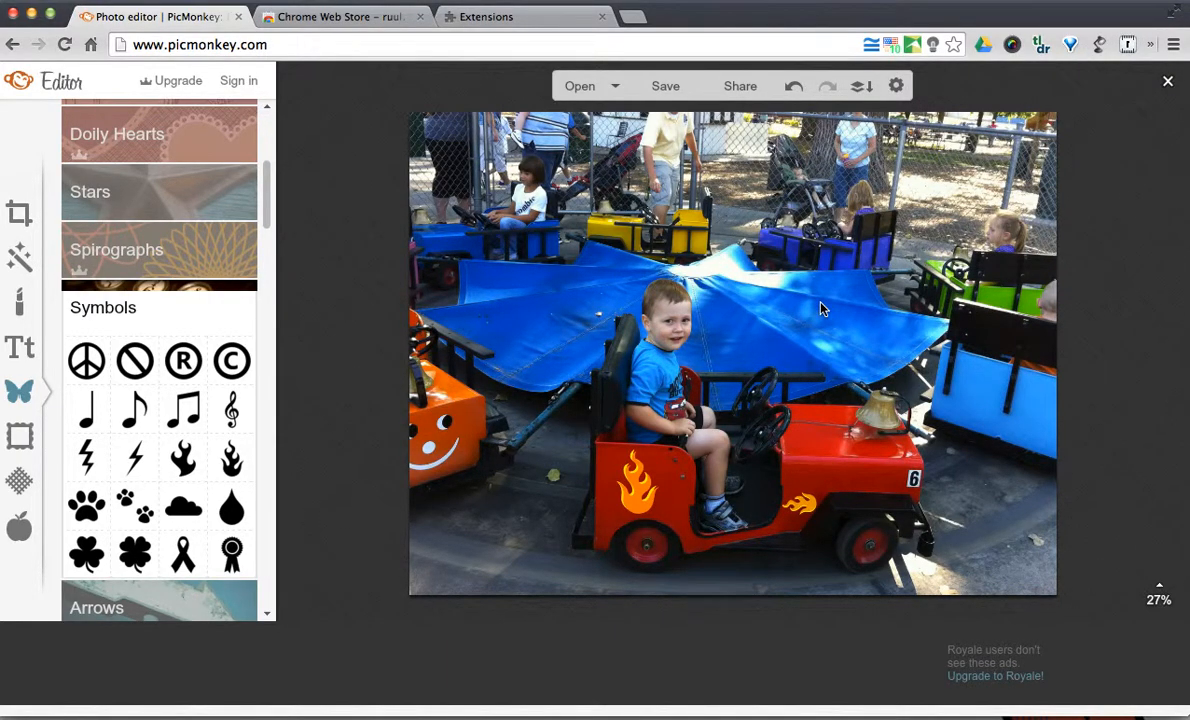
{"action": "mouse_move", "coordinate": [992, 265]}
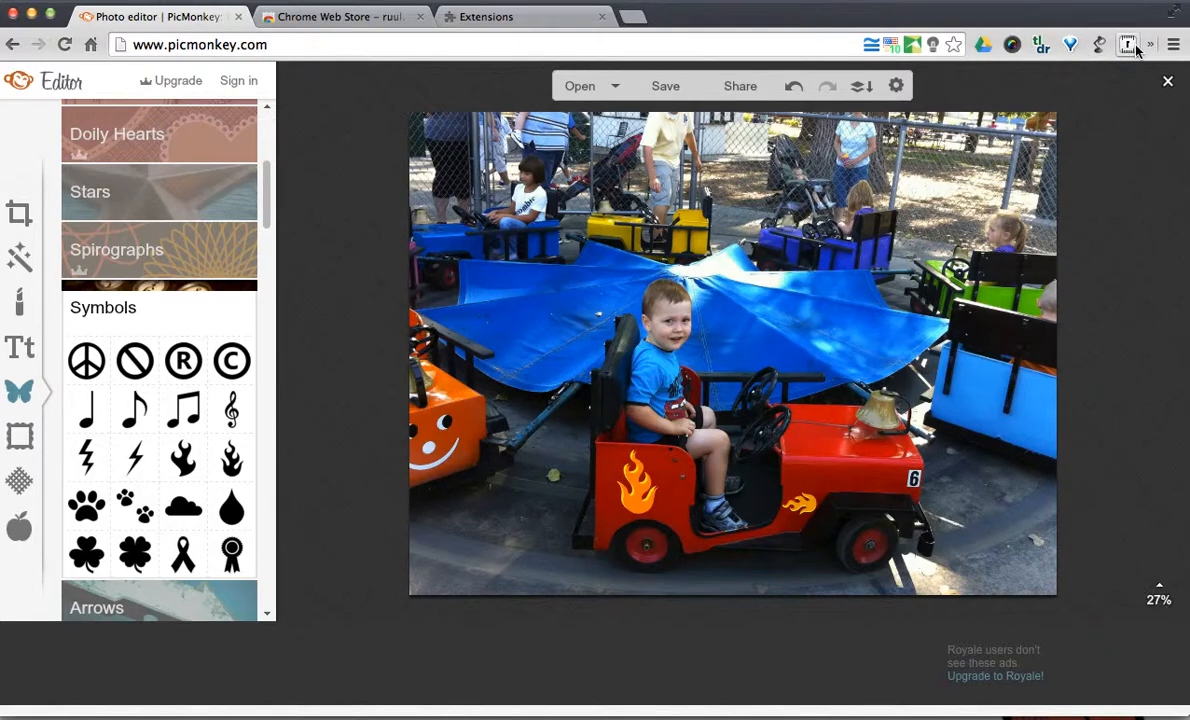
{"action": "left_click", "coordinate": [1128, 44]}
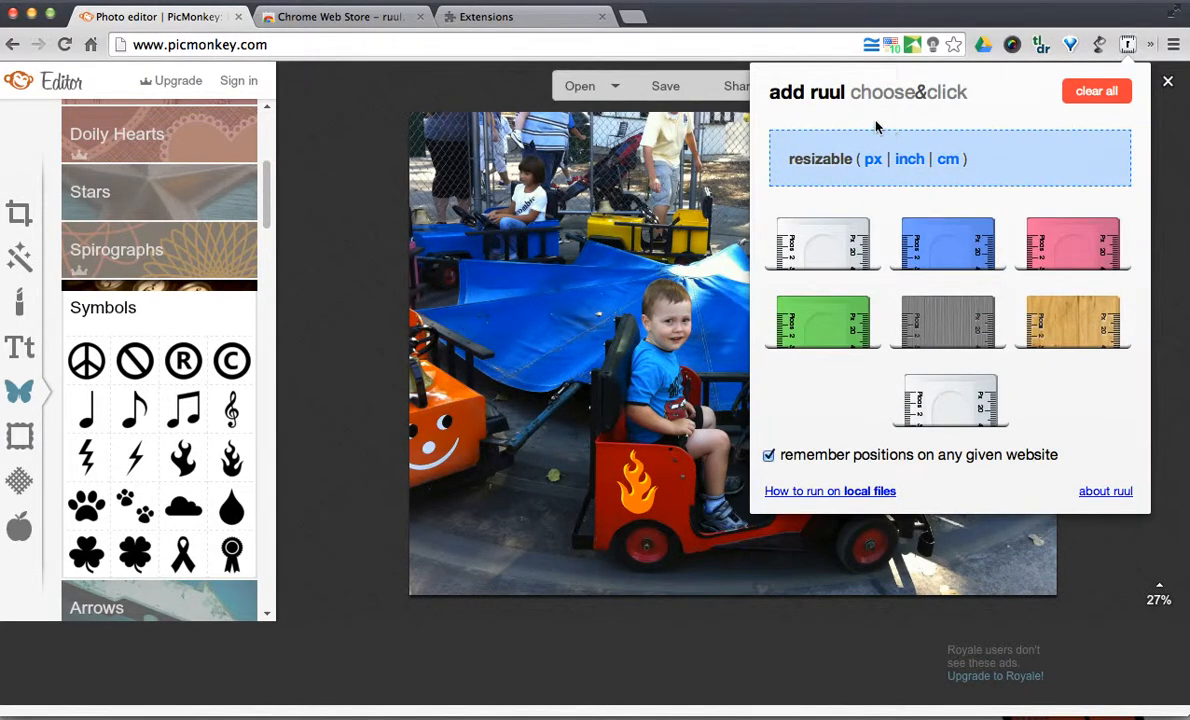
{"action": "mouse_move", "coordinate": [472, 48]}
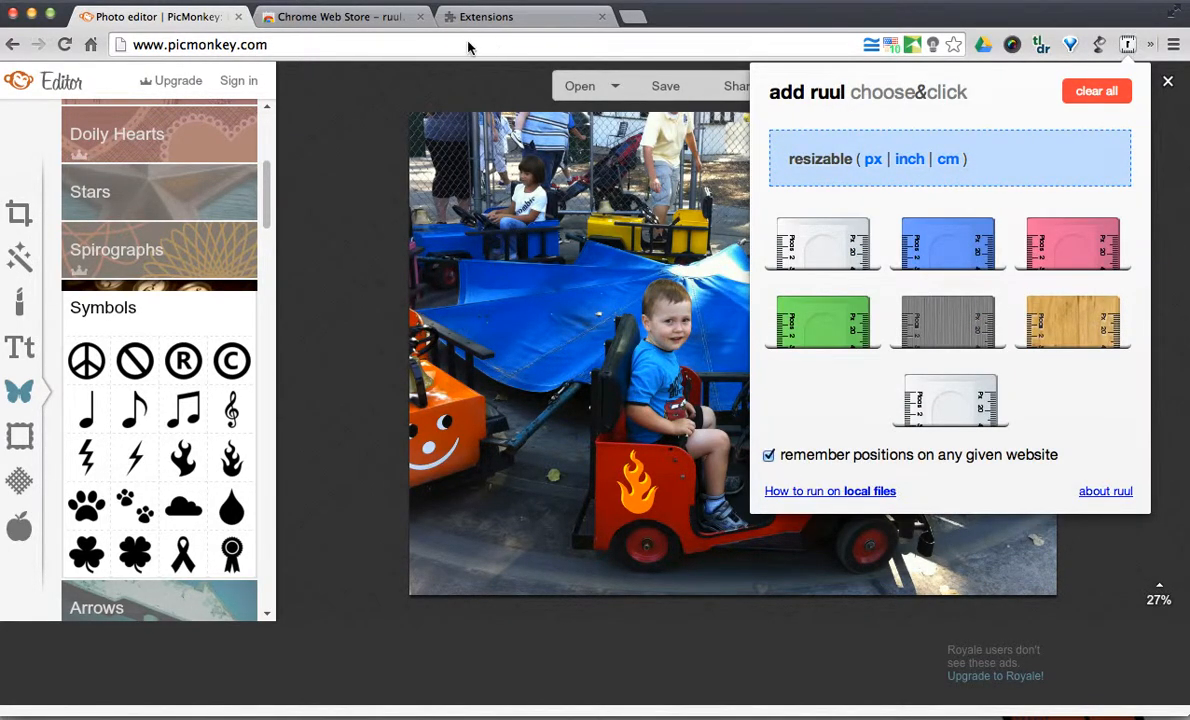